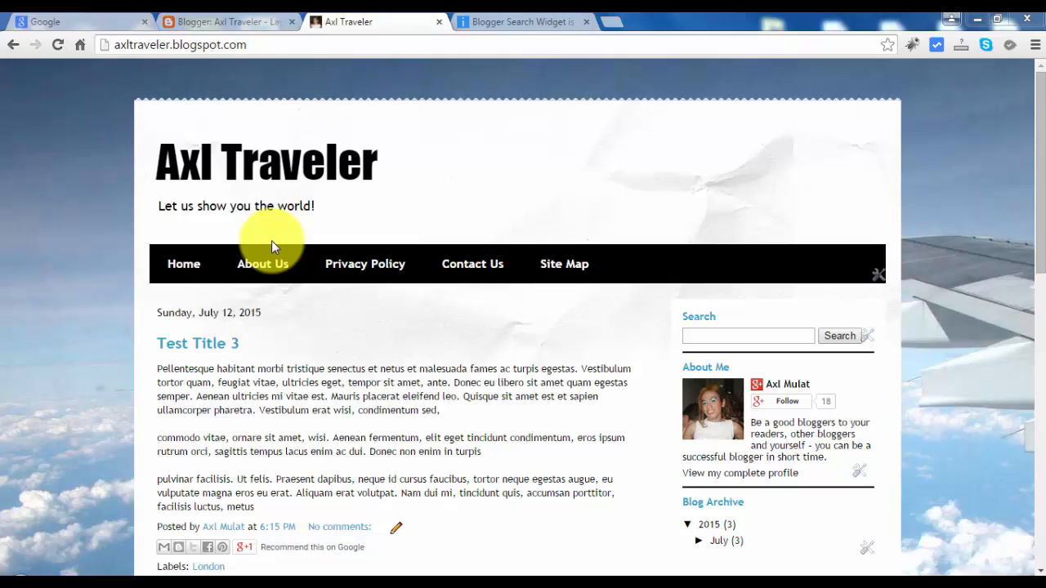
mouse_move(291, 258)
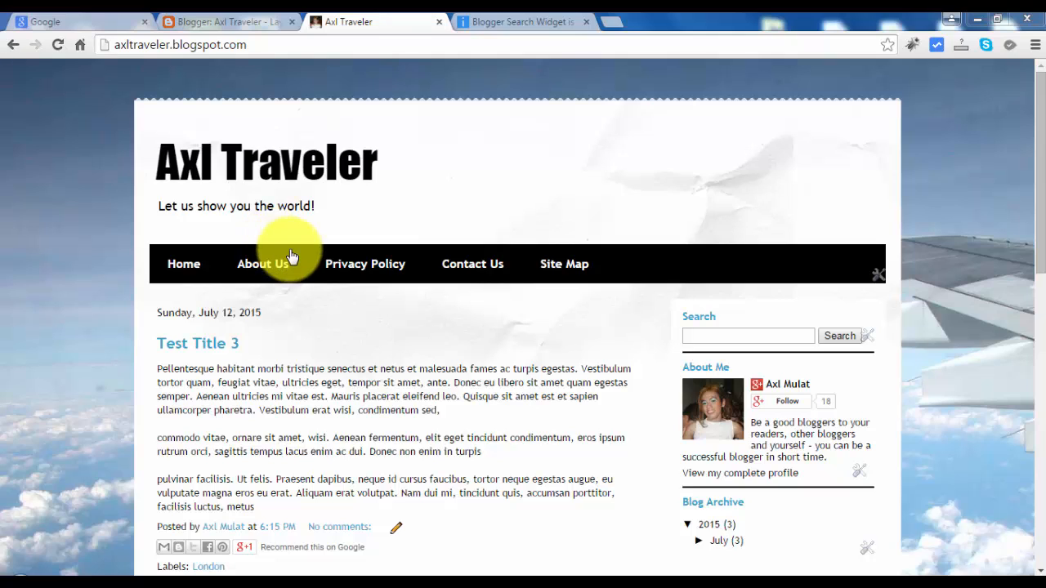
mouse_move(316, 137)
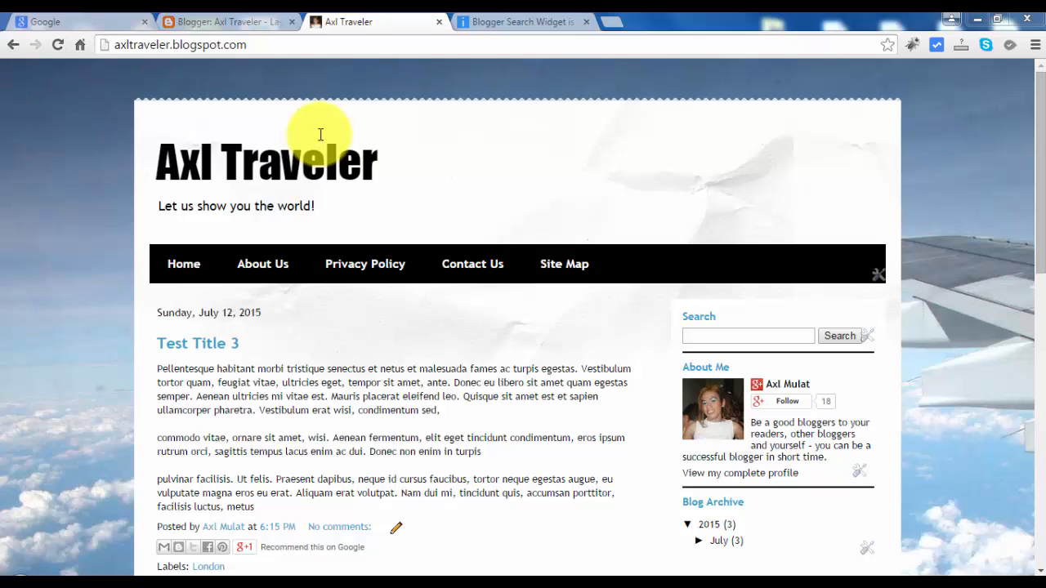
Step: Add a Labels gadget to the sidebar-right-1 section of the blog layout
click(229, 22)
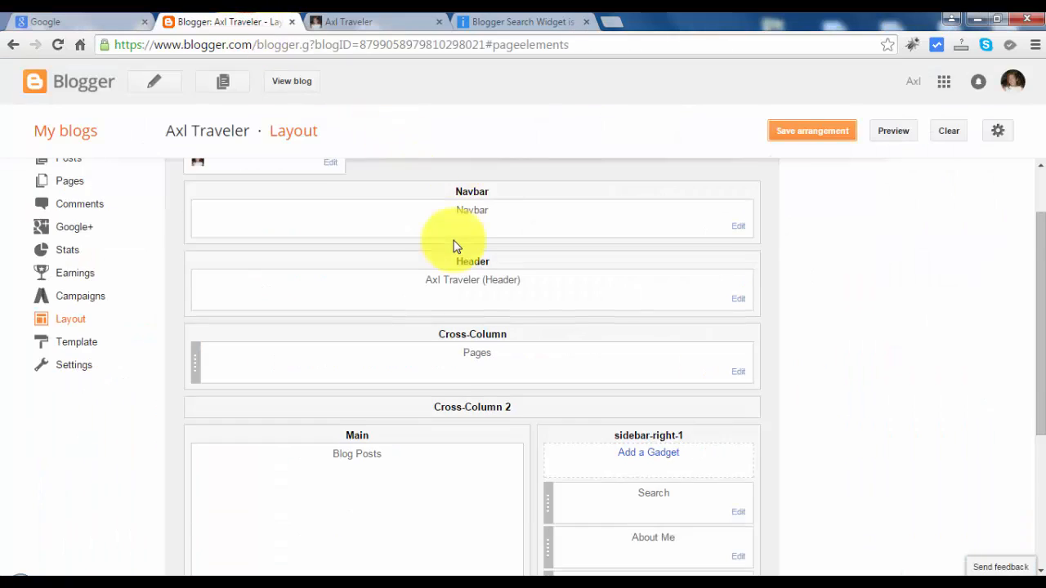
scroll(down, 3)
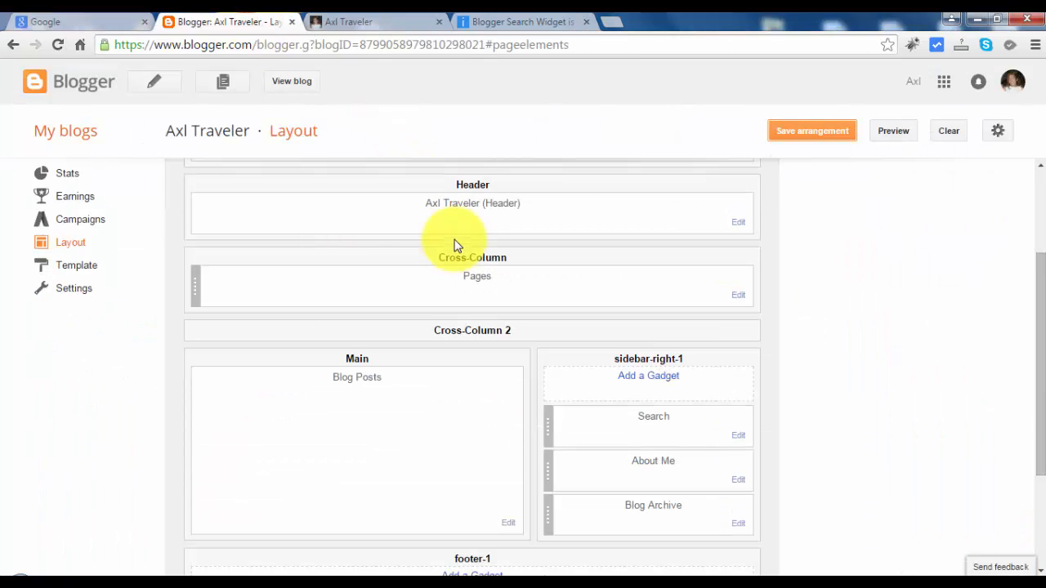
click(647, 375)
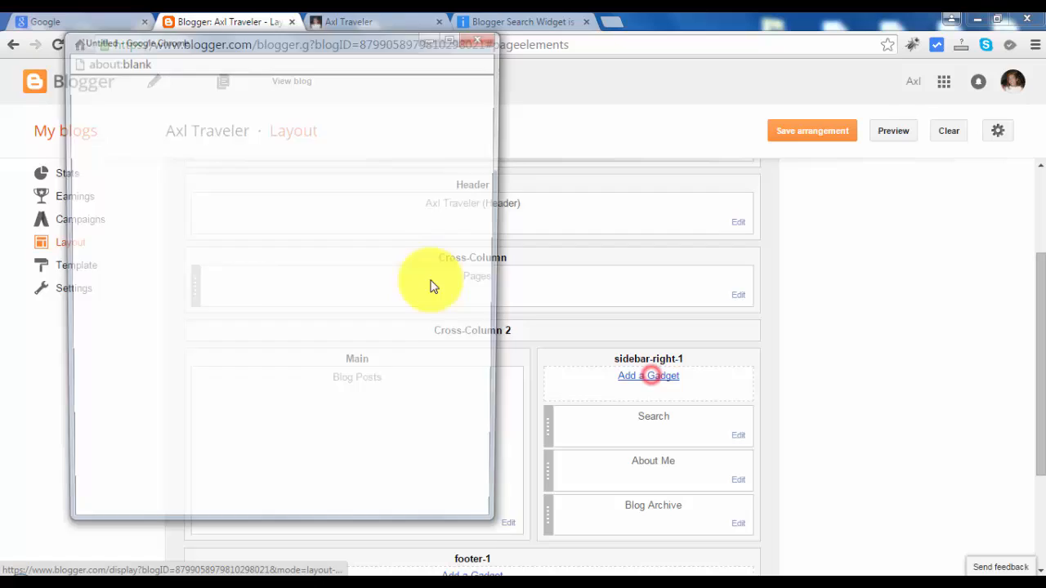
click(647, 374)
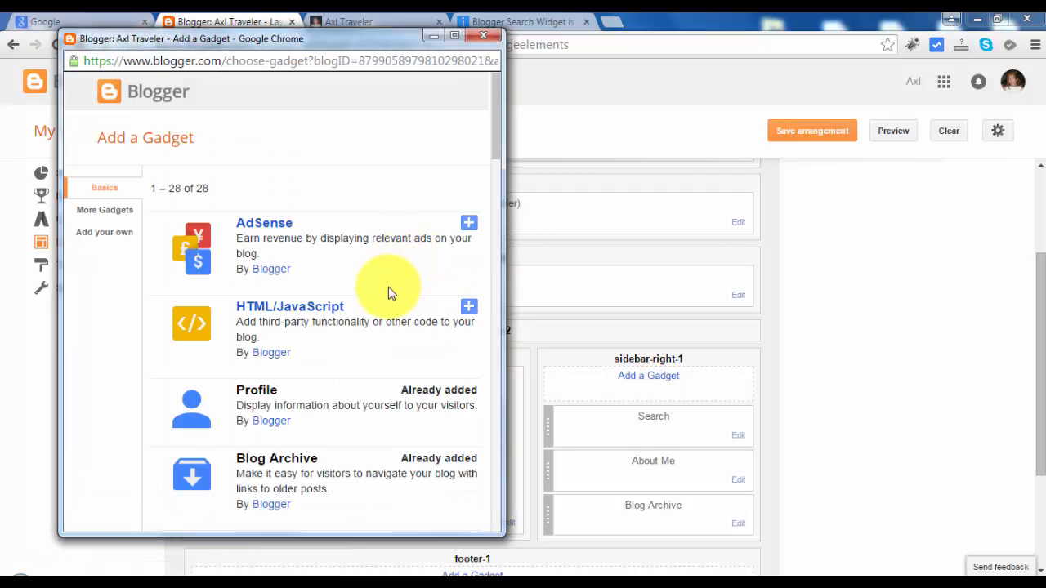
scroll(down, 3)
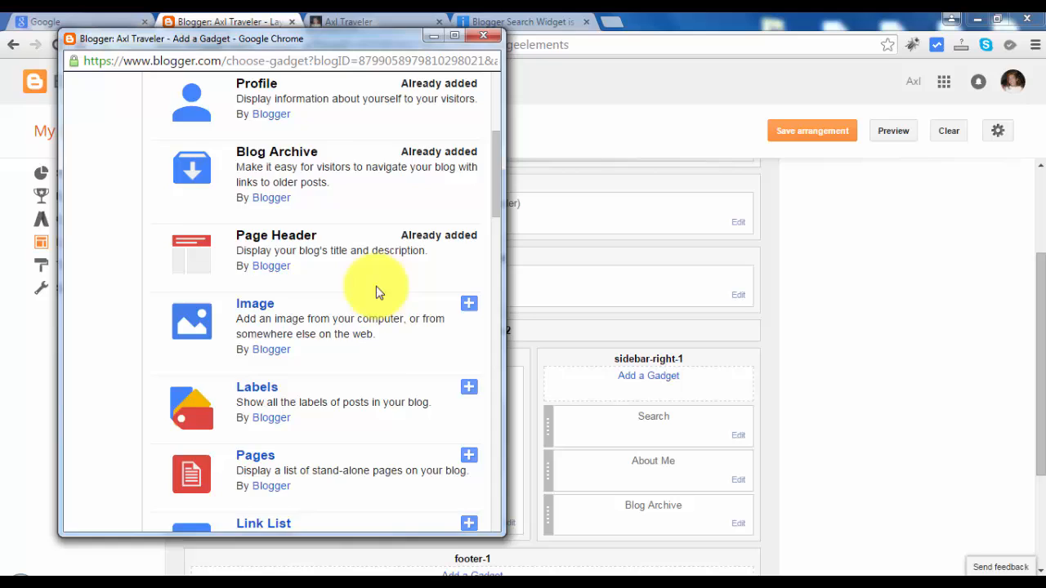
scroll(down, 3)
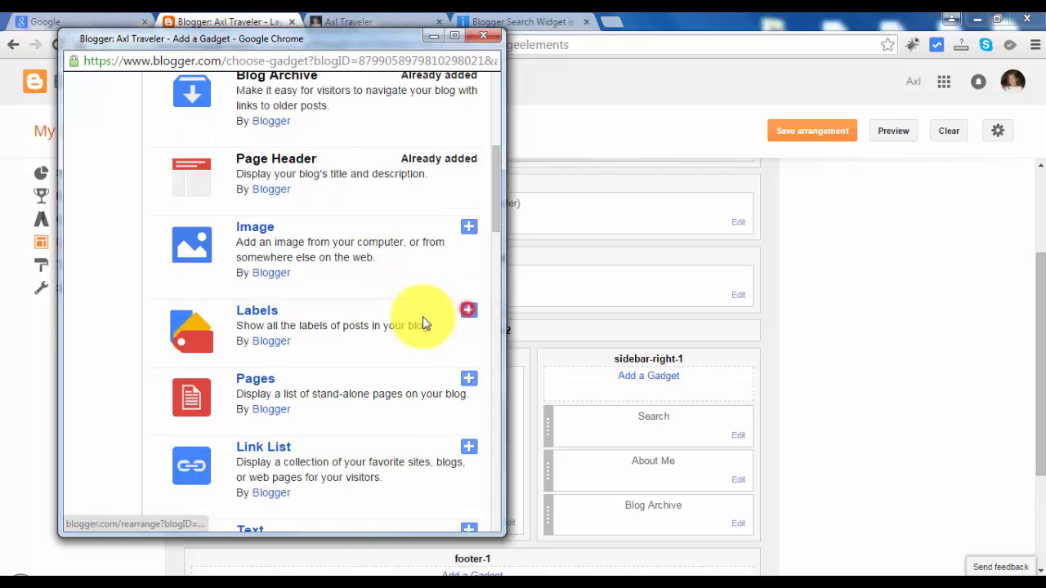
click(467, 308)
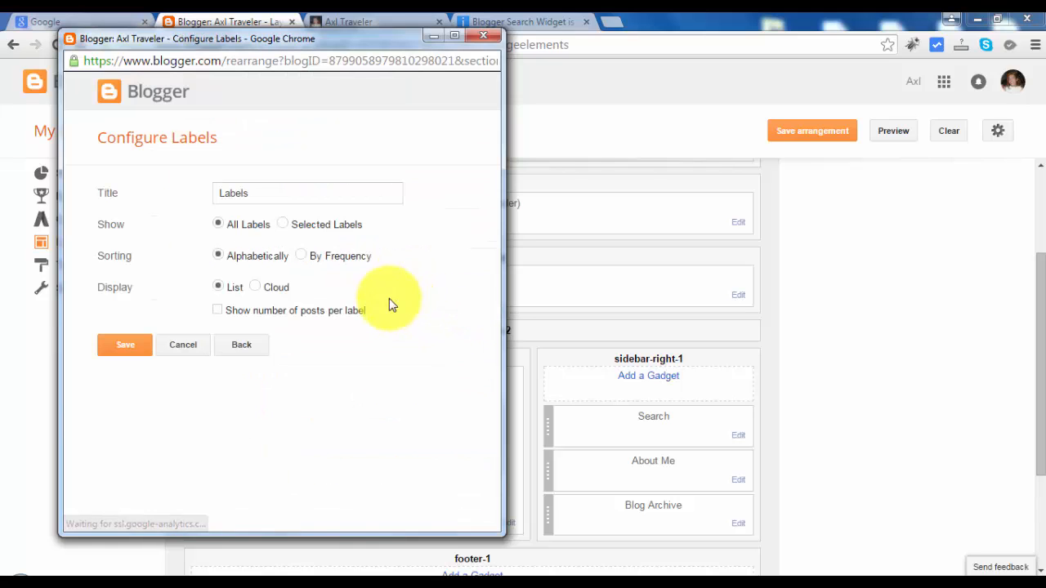
Step: Retitle the Labels gadget to 'Categories' and save it
triple_click(307, 192)
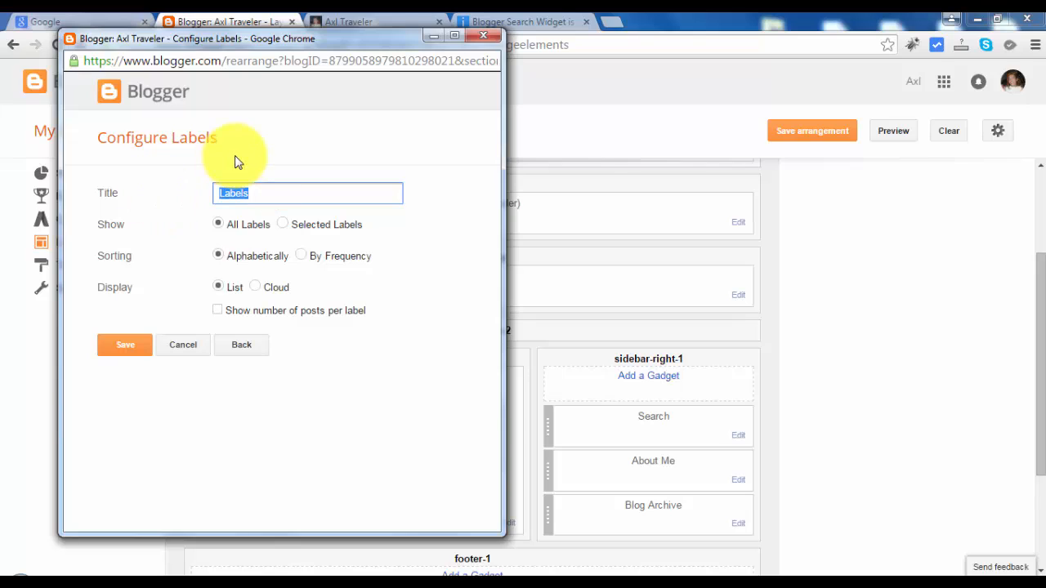
text(Cate)
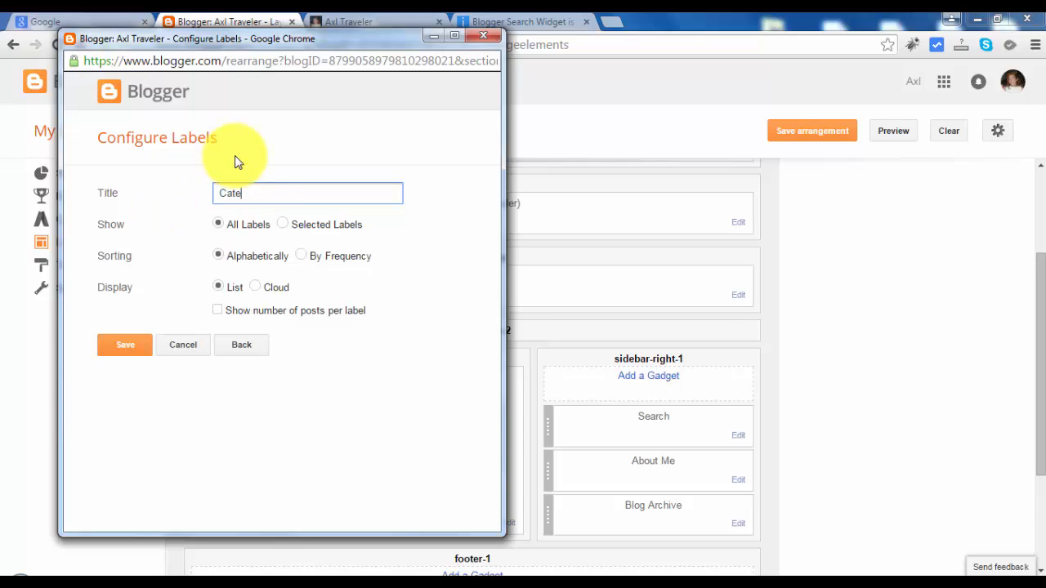
text(gore)
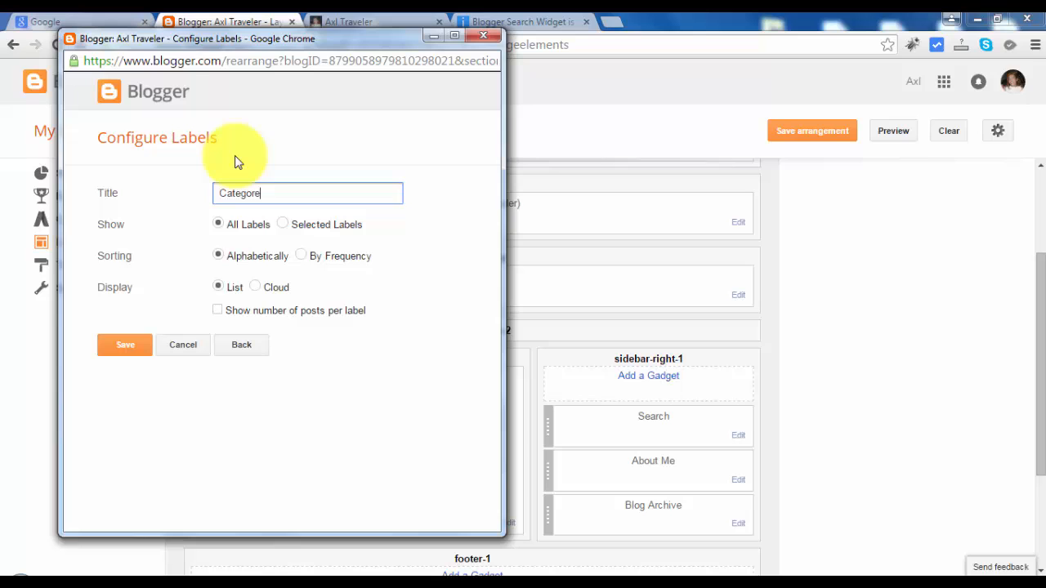
text(s)
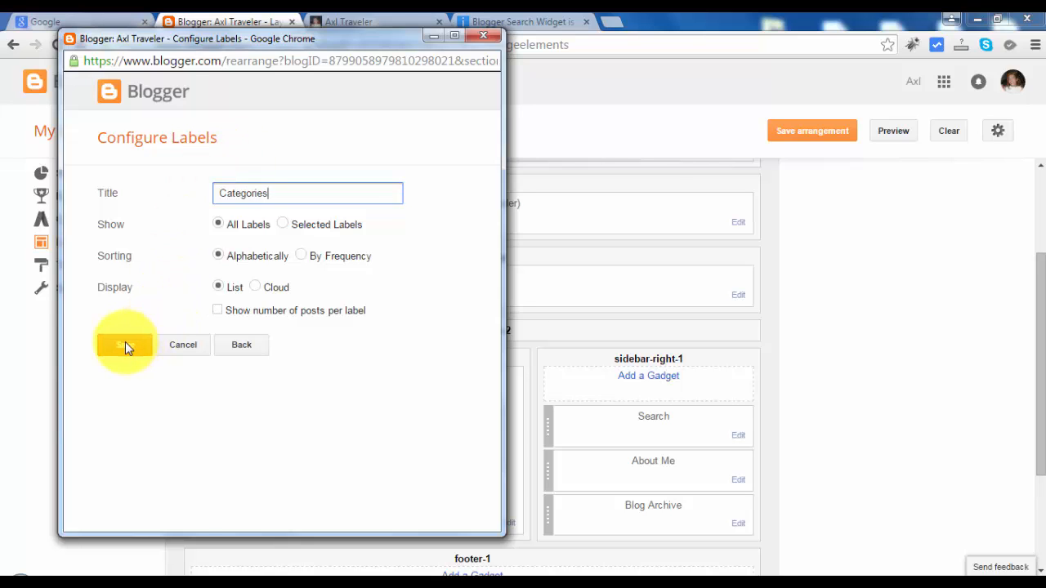
click(127, 343)
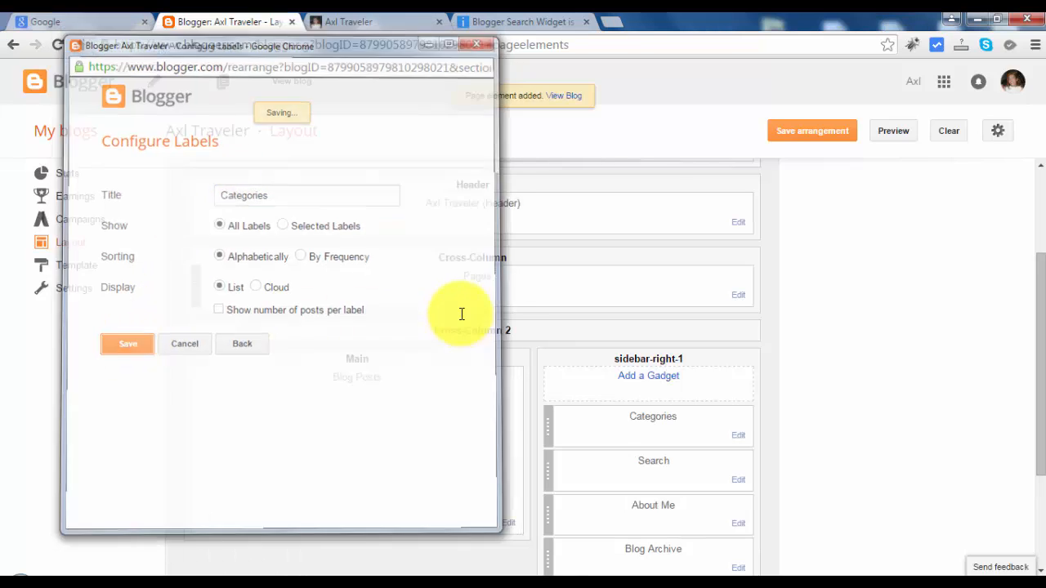
click(128, 343)
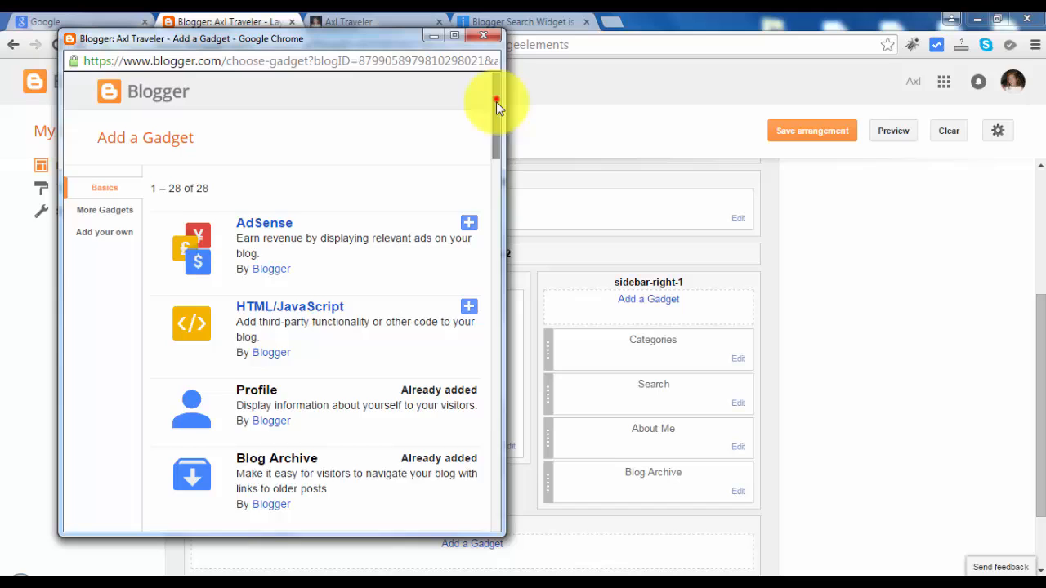
Step: Add a Popular Posts gadget with default settings above Categories in the sidebar
scroll(down, 3)
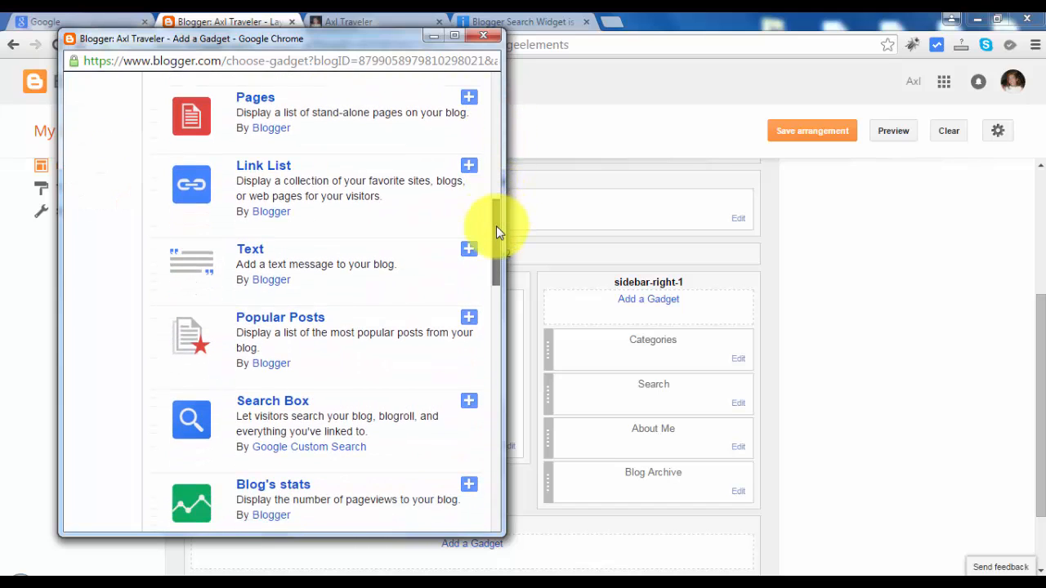
click(467, 317)
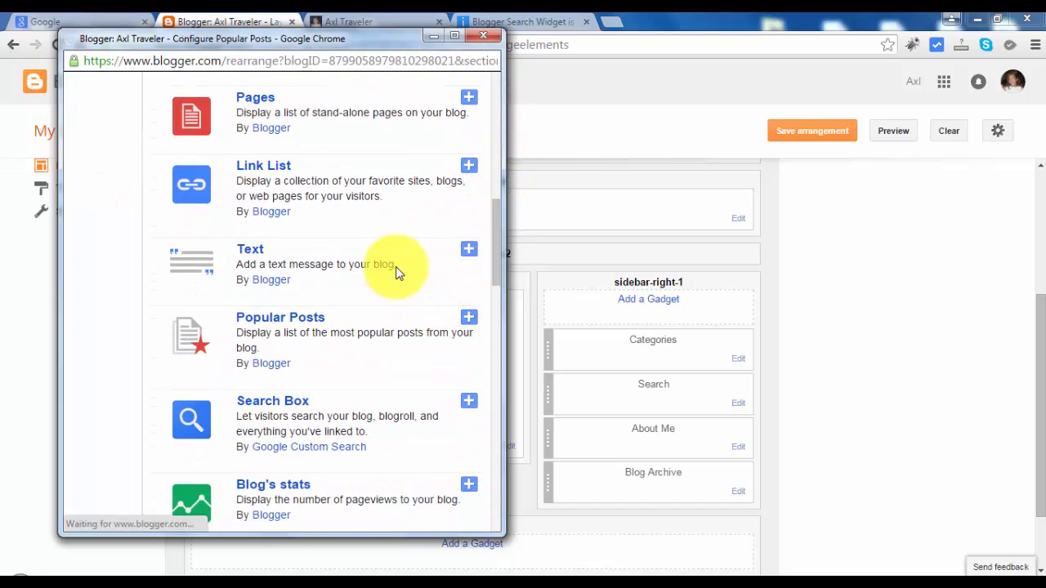
click(467, 317)
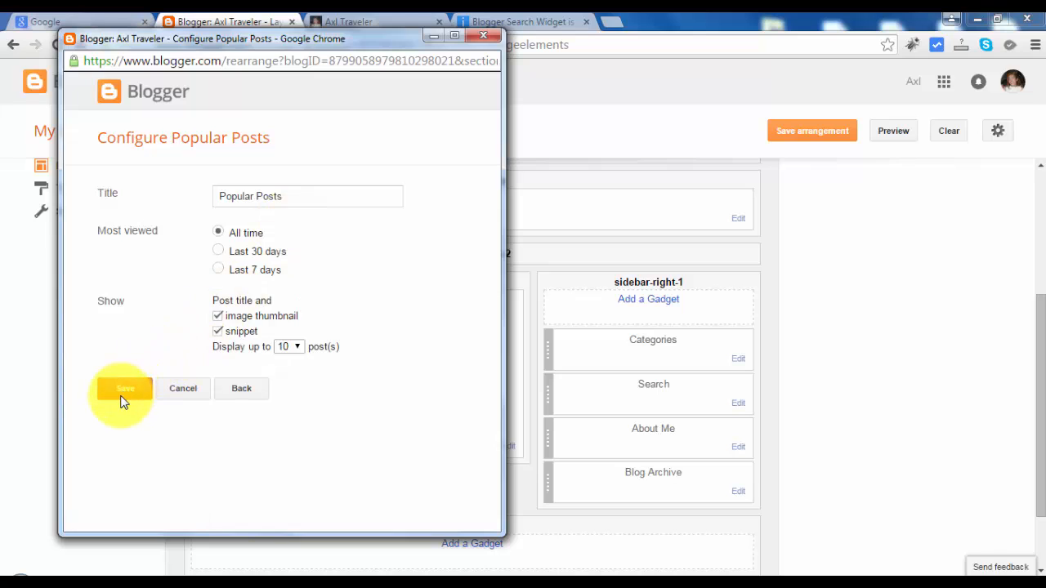
mouse_move(237, 313)
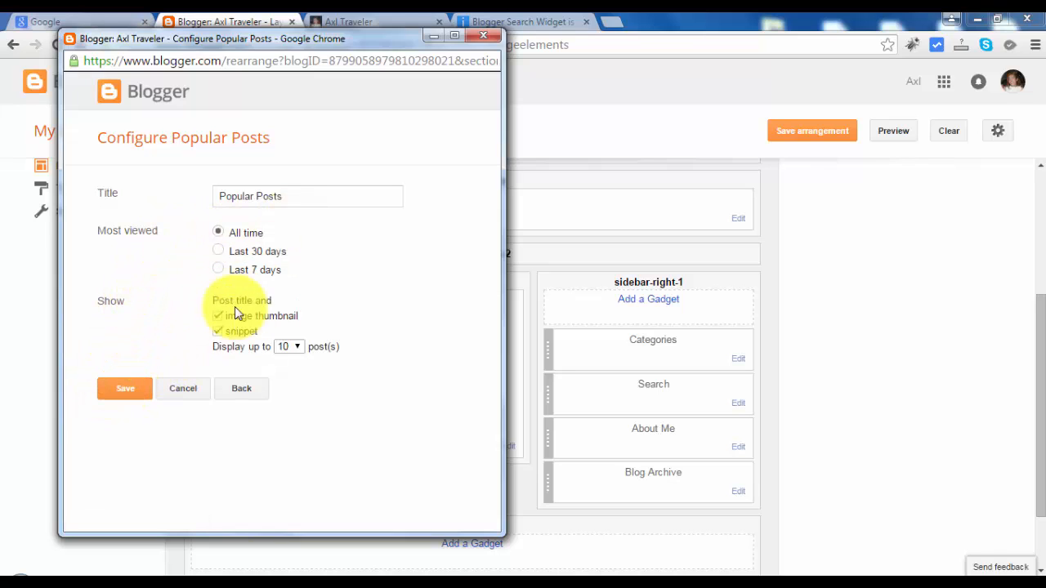
click(124, 389)
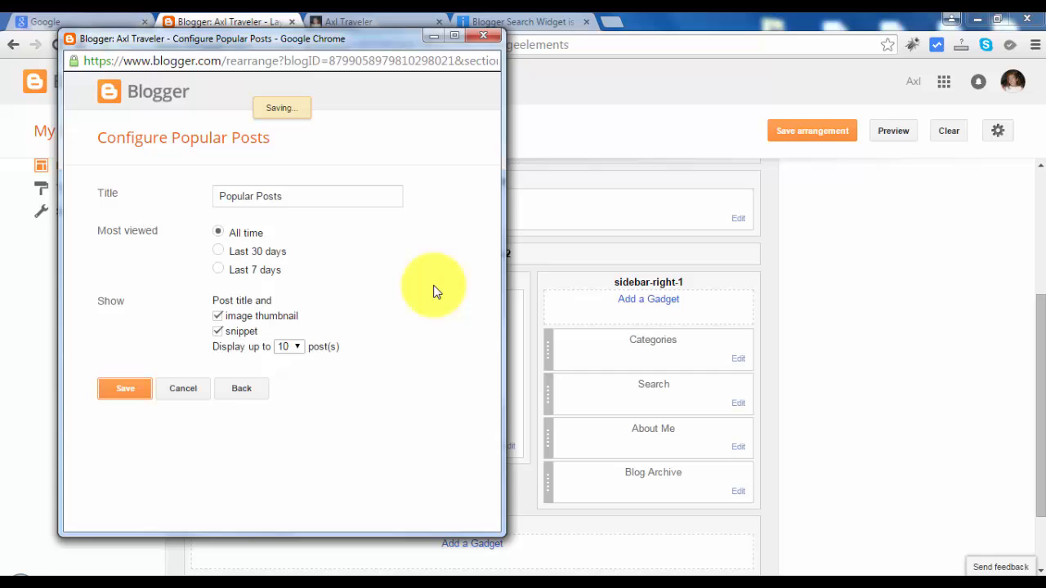
click(125, 389)
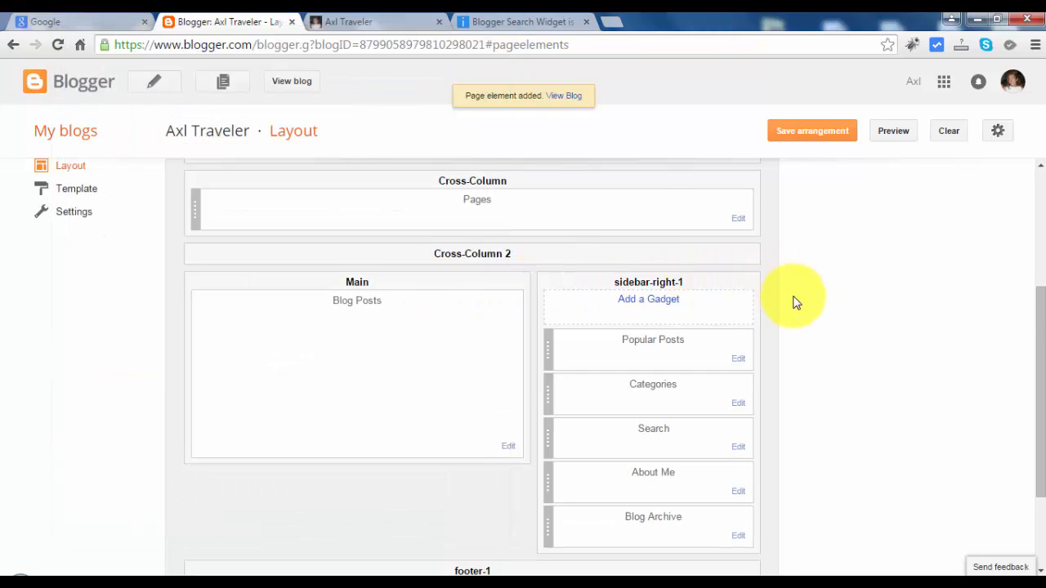
Step: Drag About Me below Blog Archive and move Search to the top of the sidebar
scroll(down, 3)
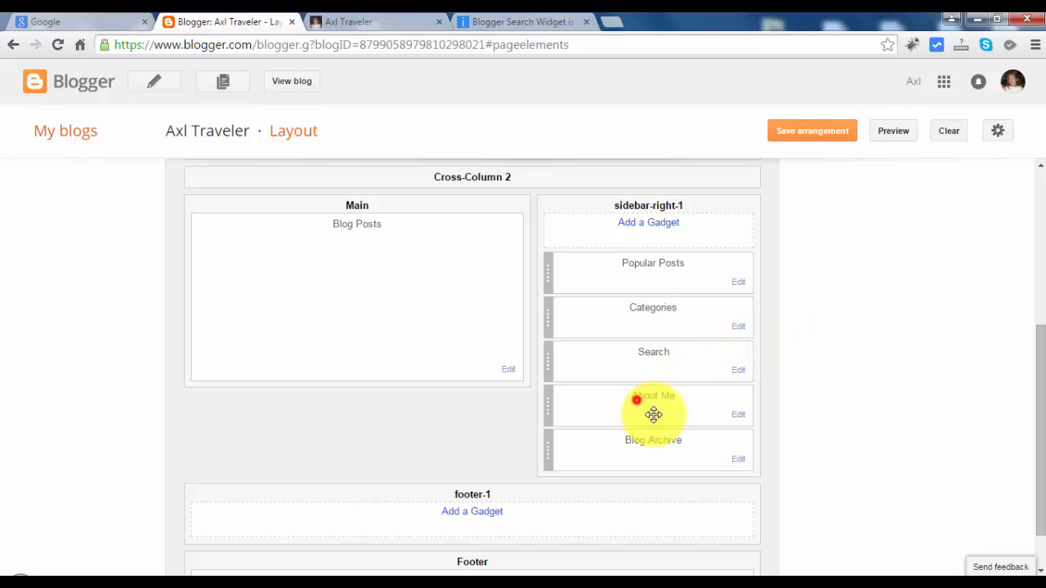
drag(654, 401, 654, 351)
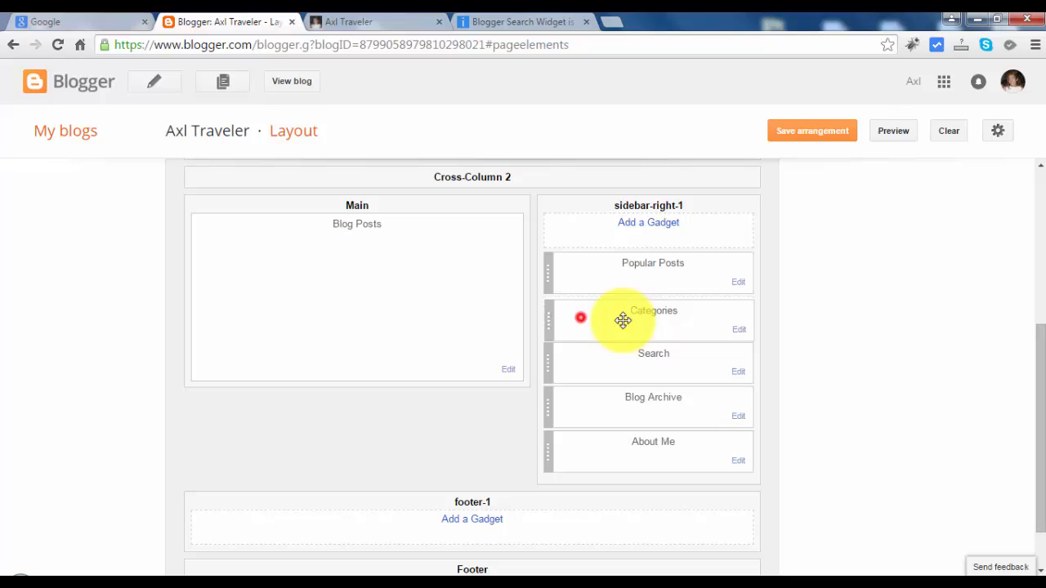
drag(622, 319, 634, 270)
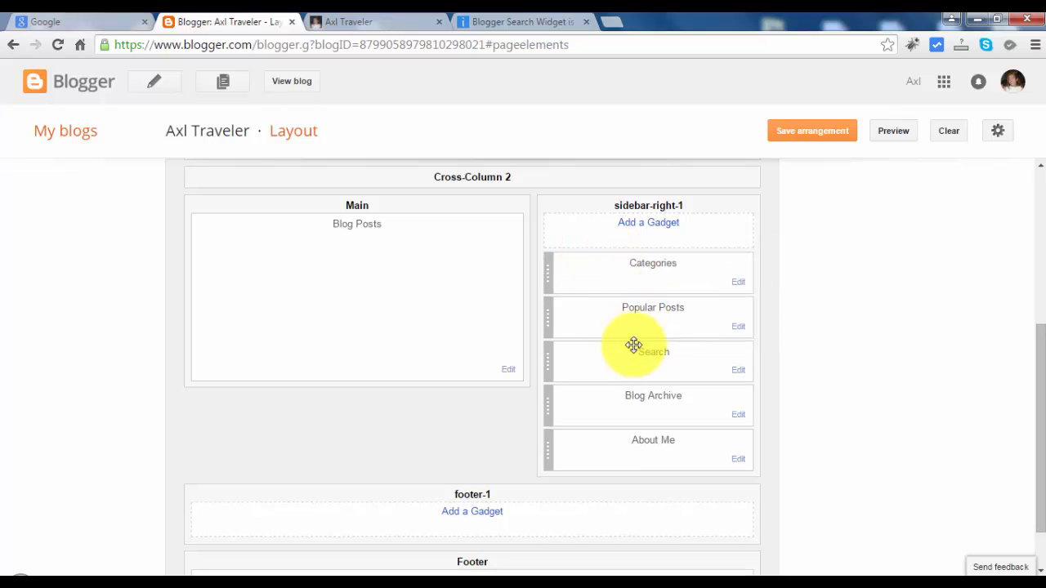
drag(634, 345, 647, 263)
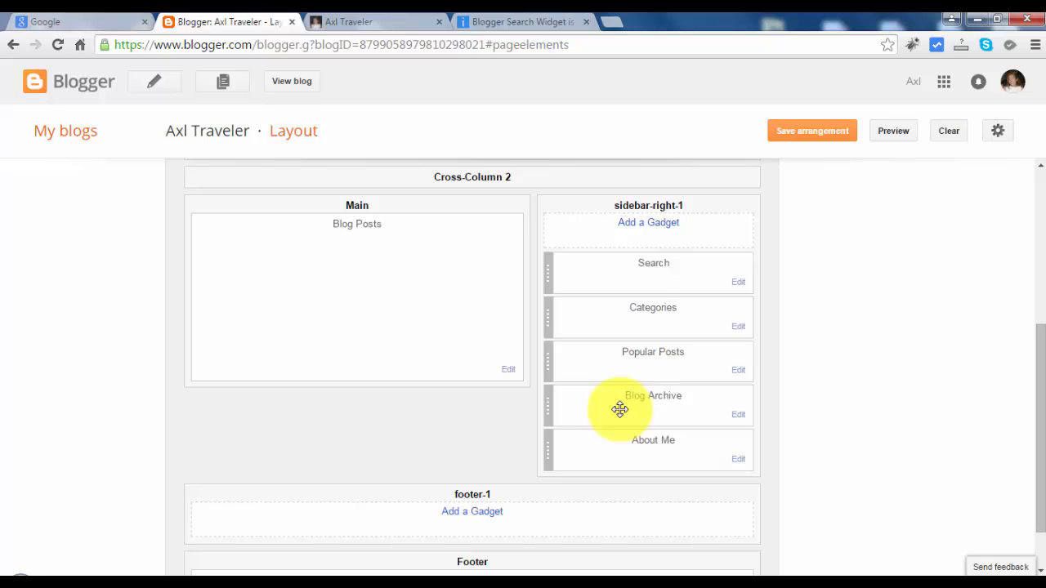
Step: Save the rearranged sidebar layout and switch to the live blog
scroll(up, 3)
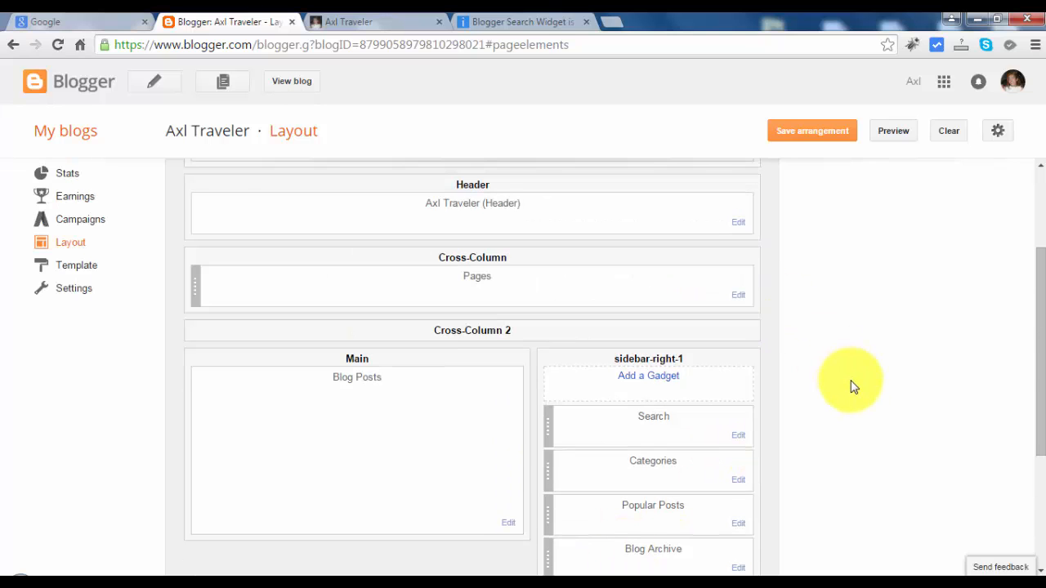
click(811, 131)
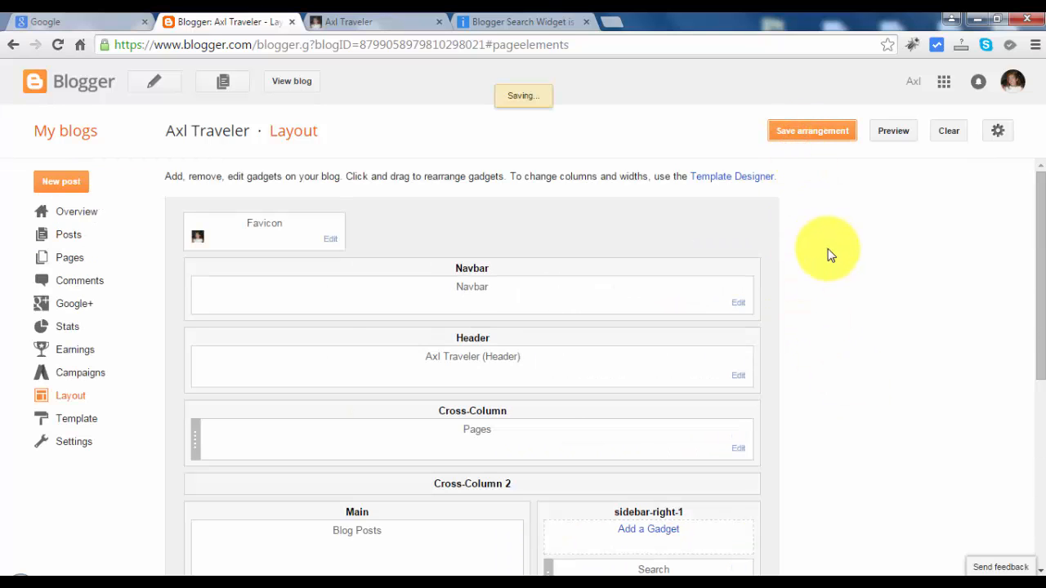
click(376, 21)
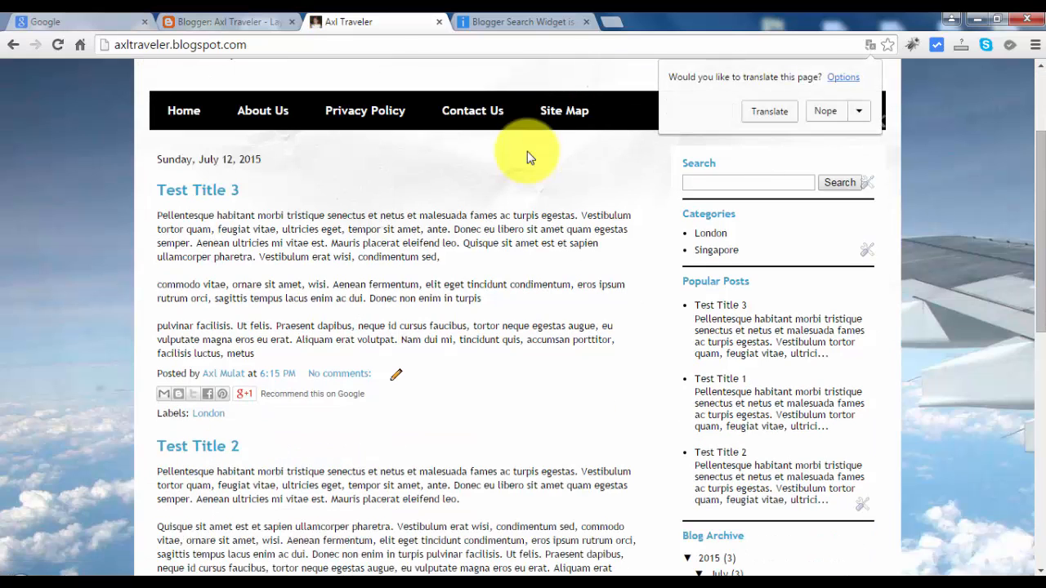
Step: Decline Chrome's translate prompt and review the live sidebar showing Search, Categories and Popular Posts
scroll(up, 3)
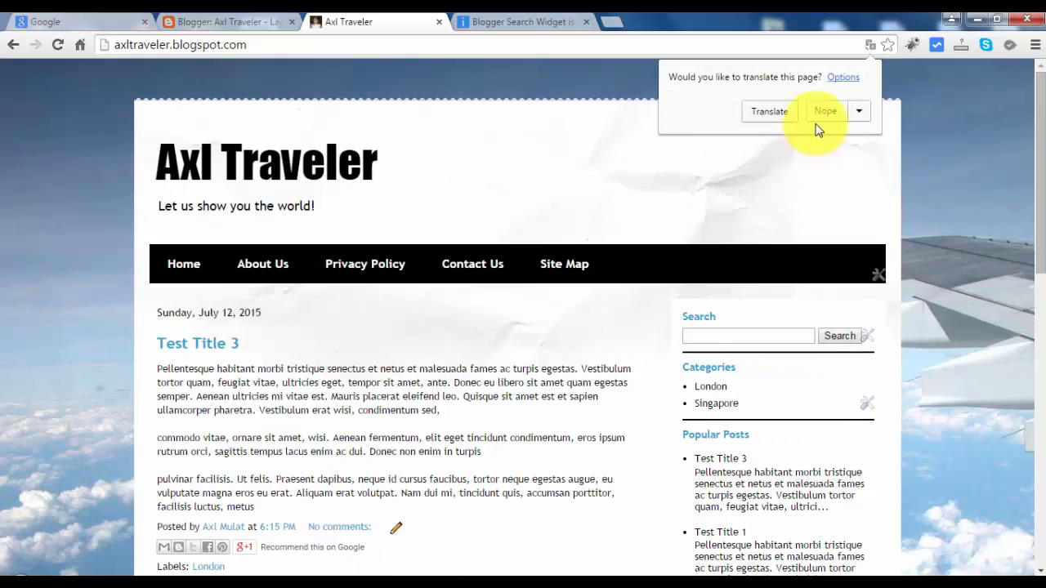
click(825, 111)
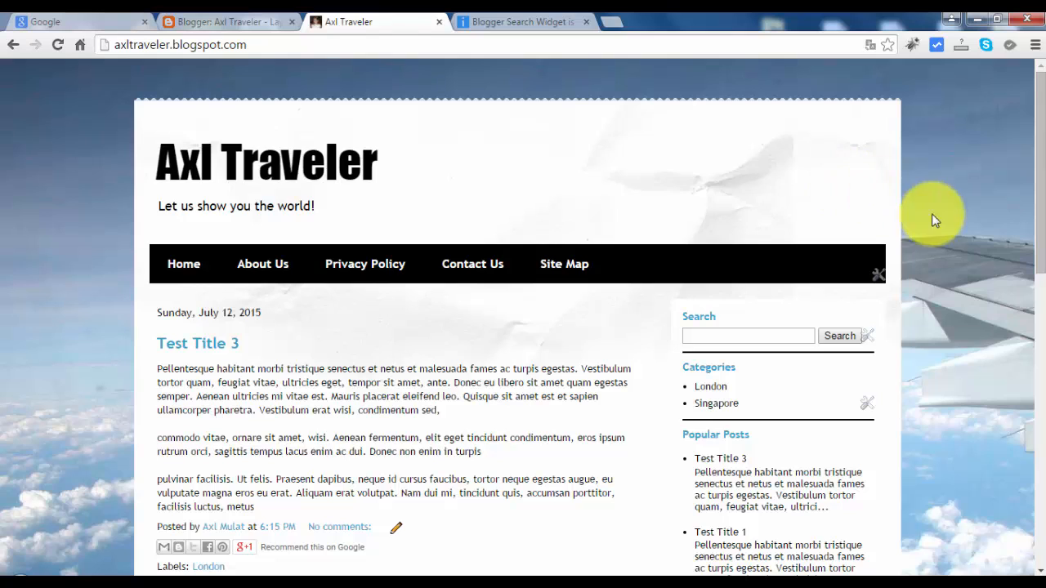
mouse_move(968, 314)
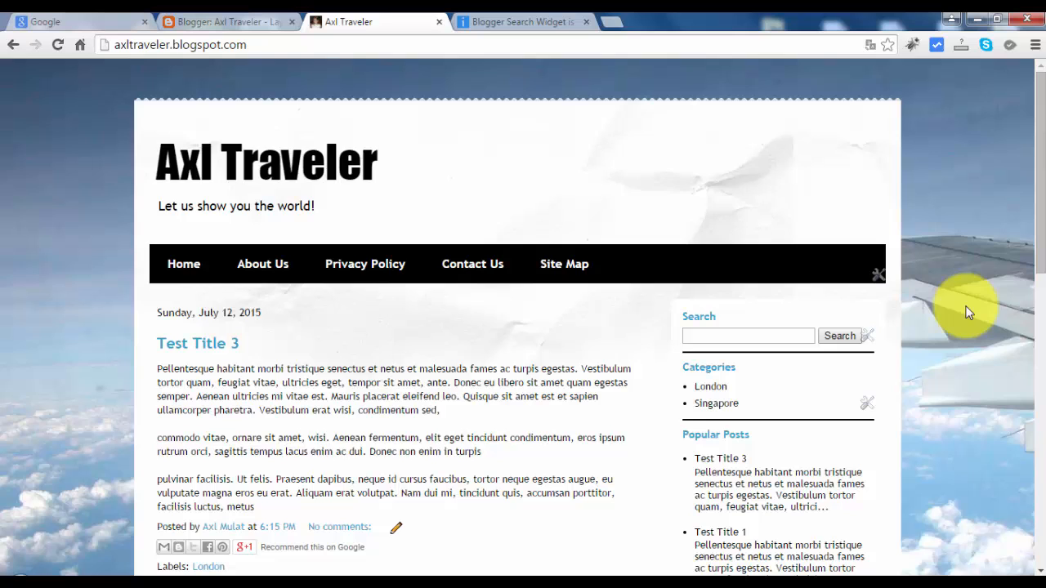
mouse_move(738, 399)
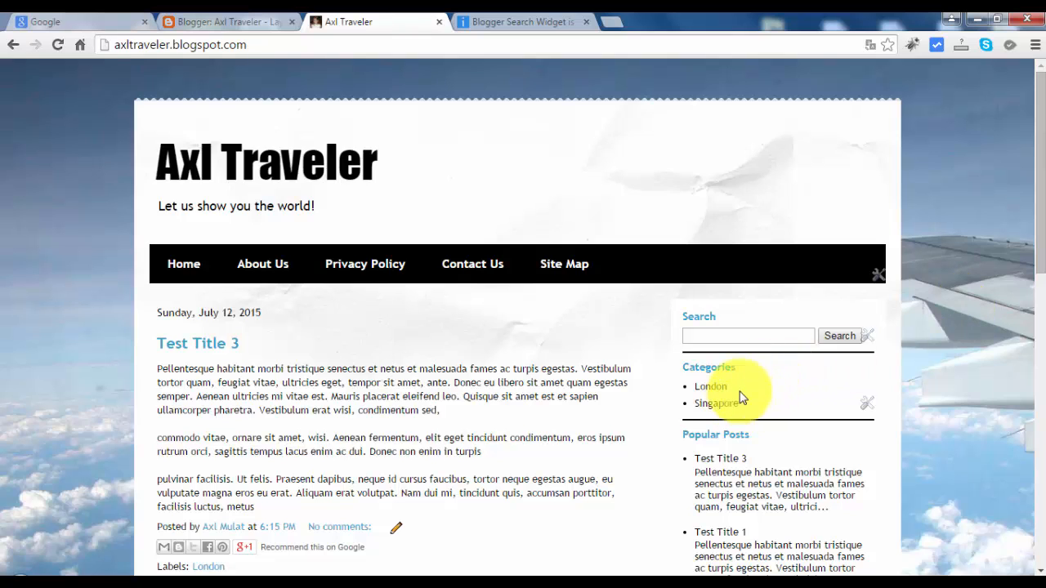
scroll(down, 3)
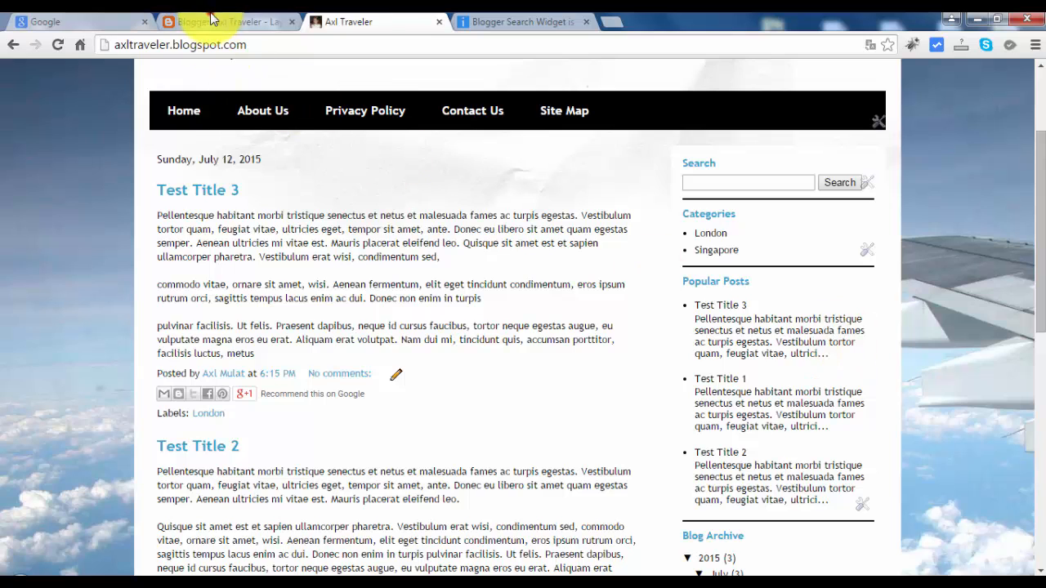
Step: Re-save the Popular Posts gadget settings and the layout, then return to the live blog
click(229, 22)
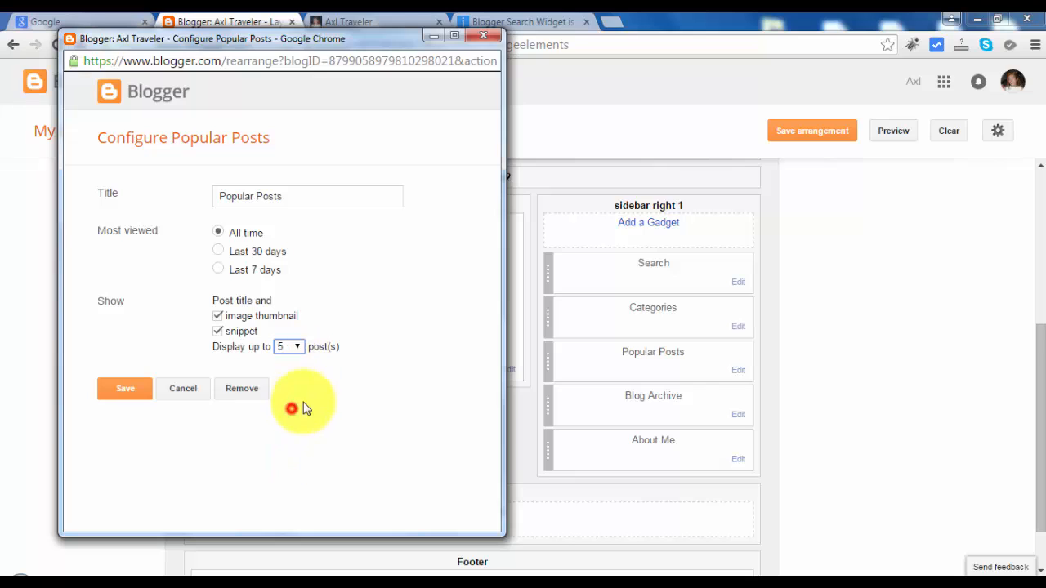
mouse_move(225, 363)
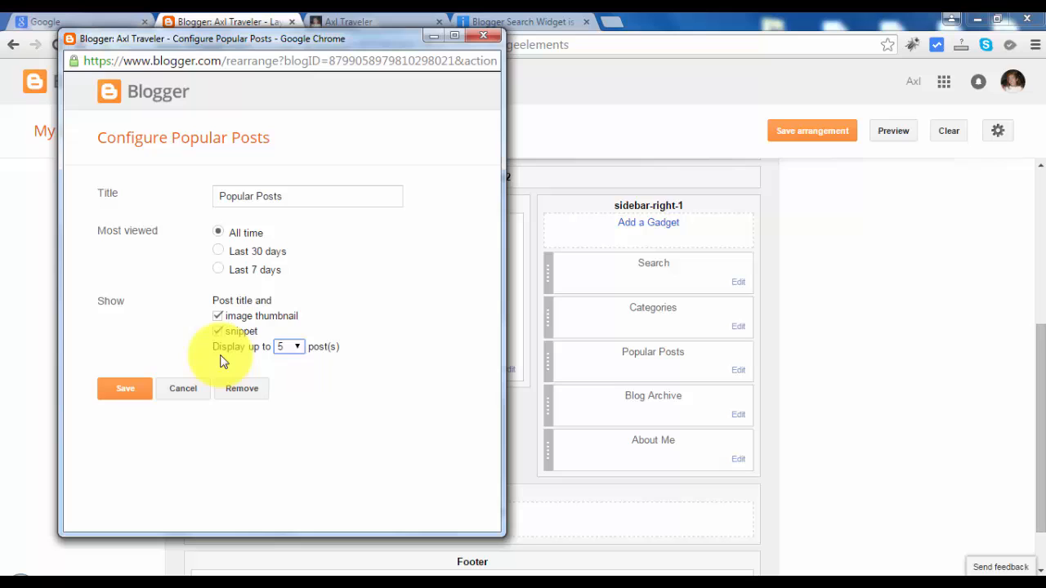
click(125, 389)
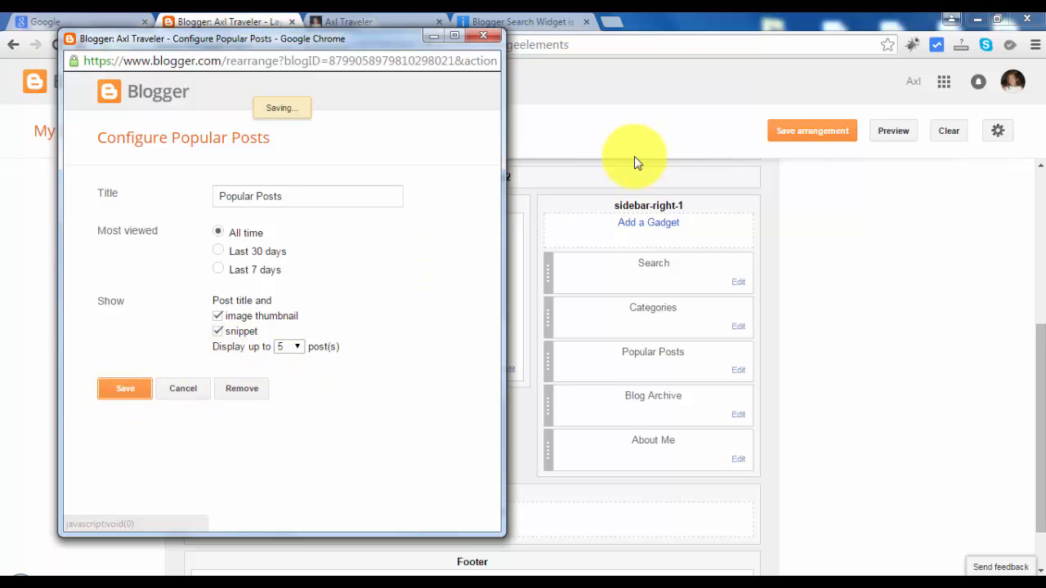
click(124, 389)
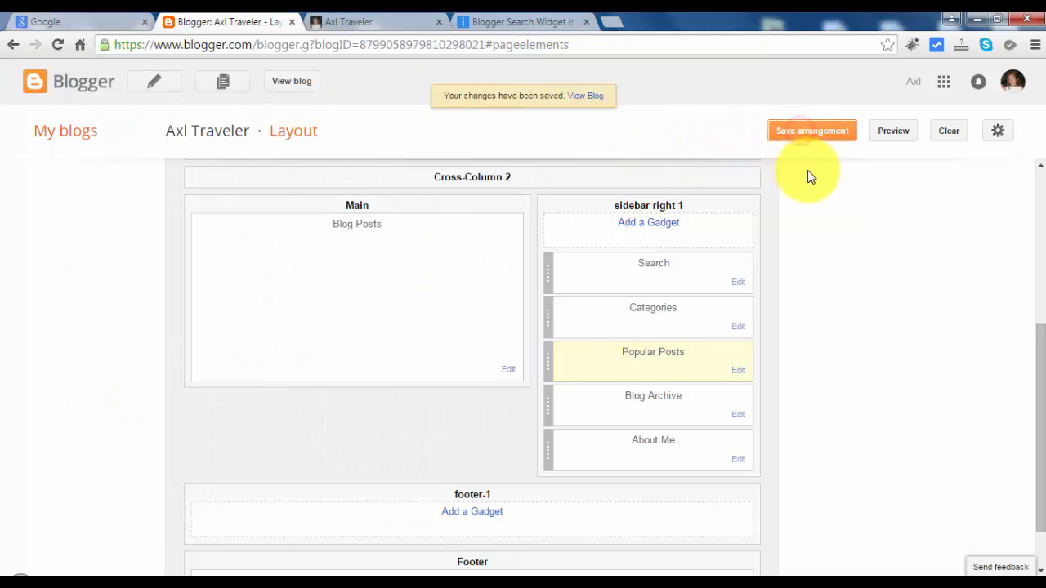
click(376, 23)
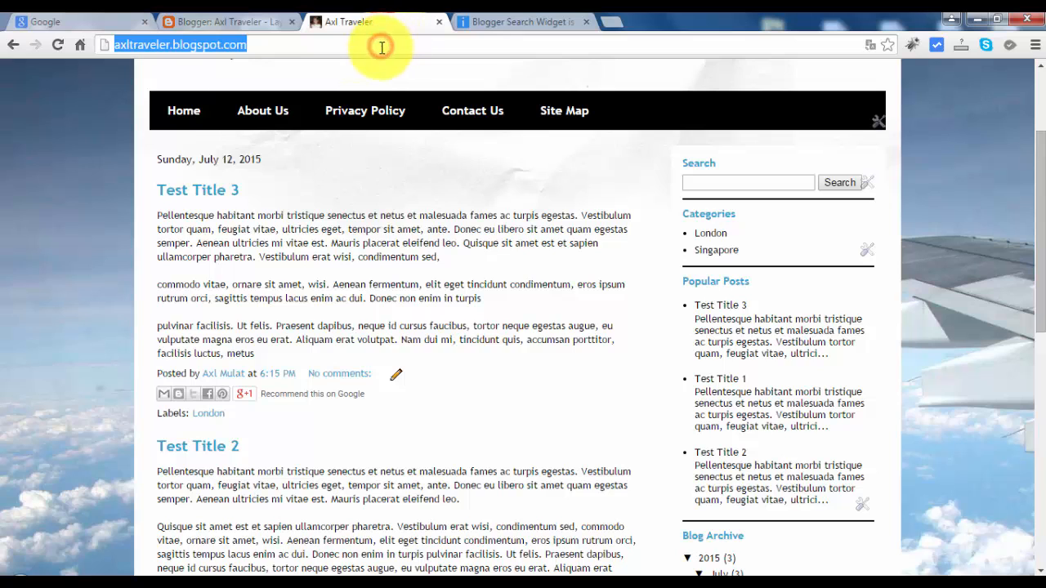
key(Return)
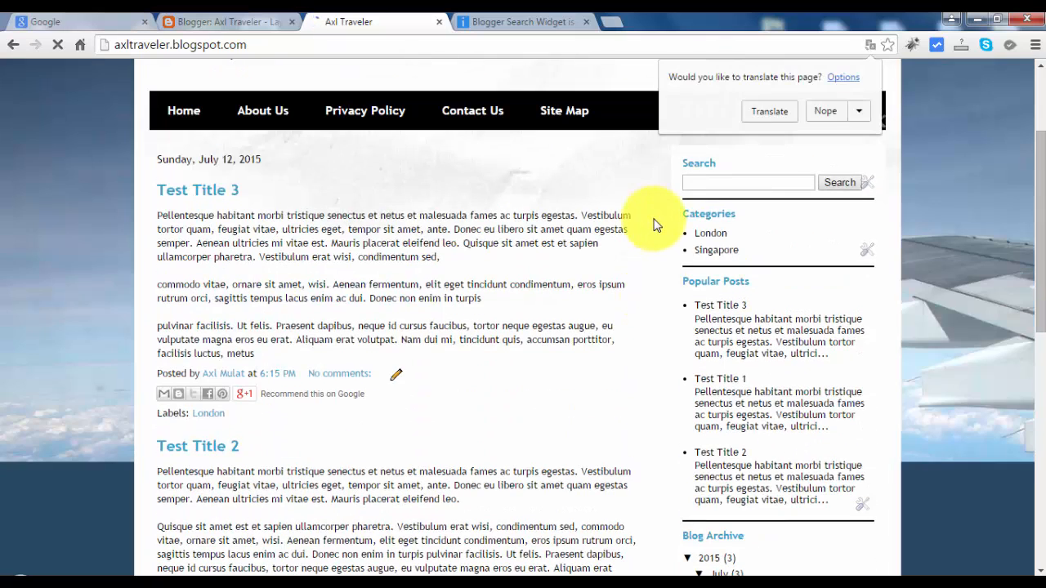
mouse_move(690, 205)
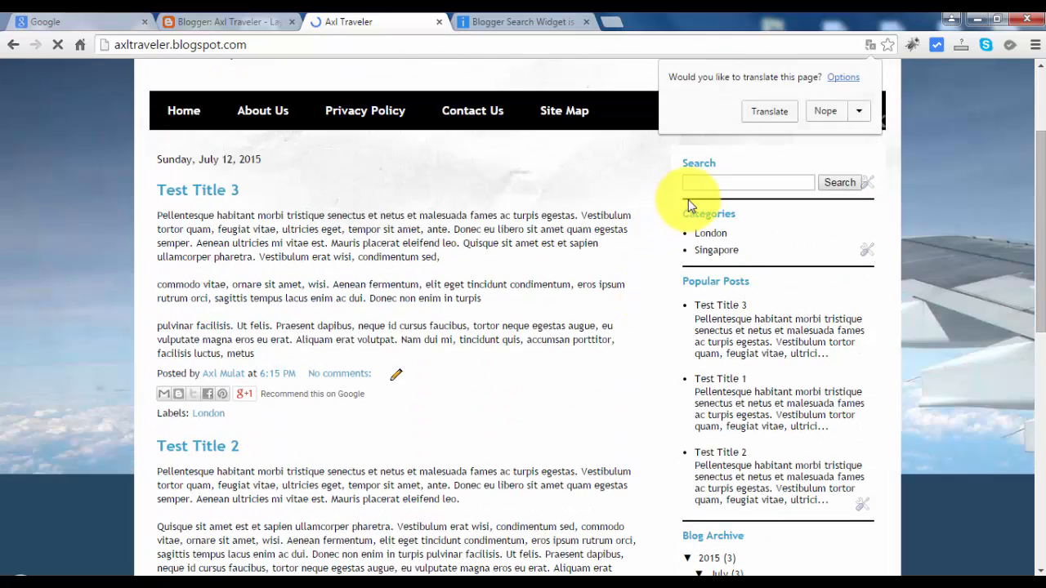
scroll(up, 3)
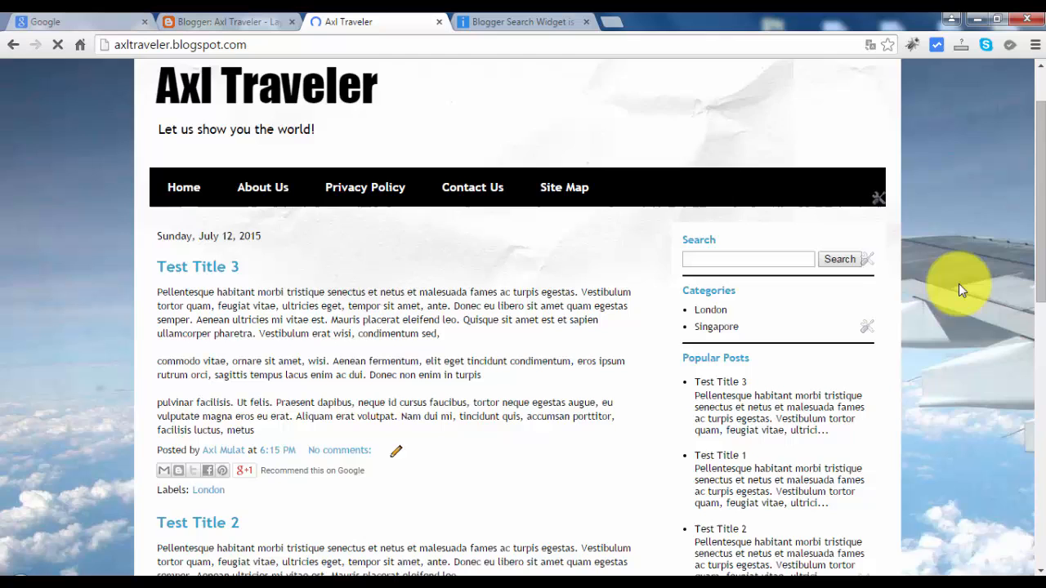
scroll(down, 3)
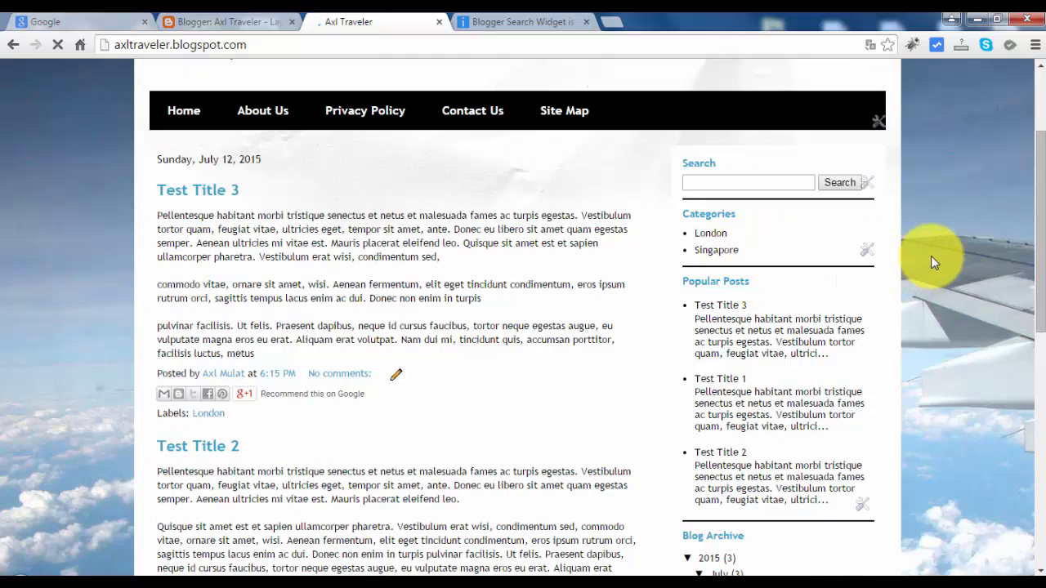
scroll(down, 3)
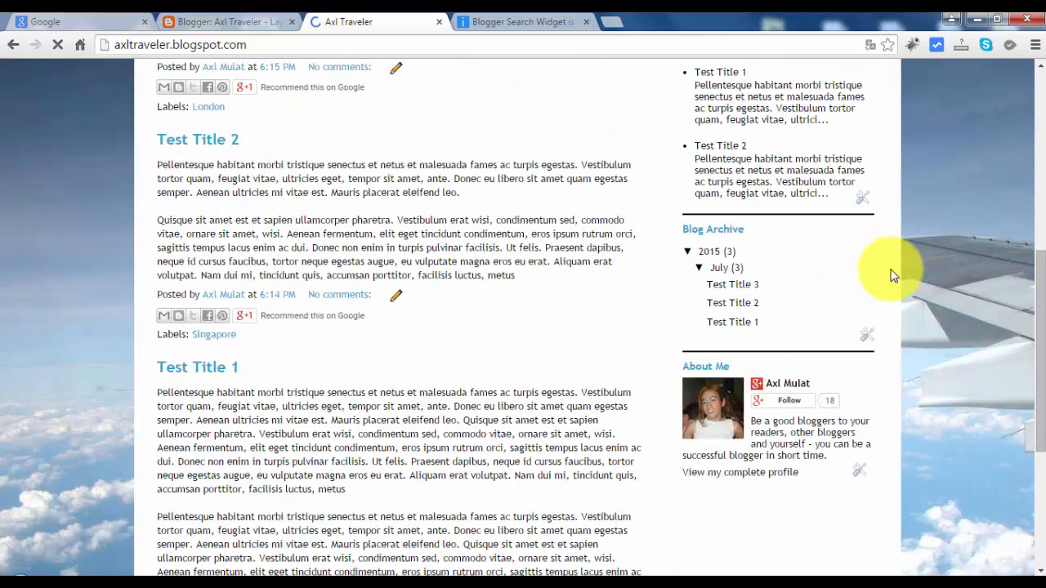
scroll(down, 3)
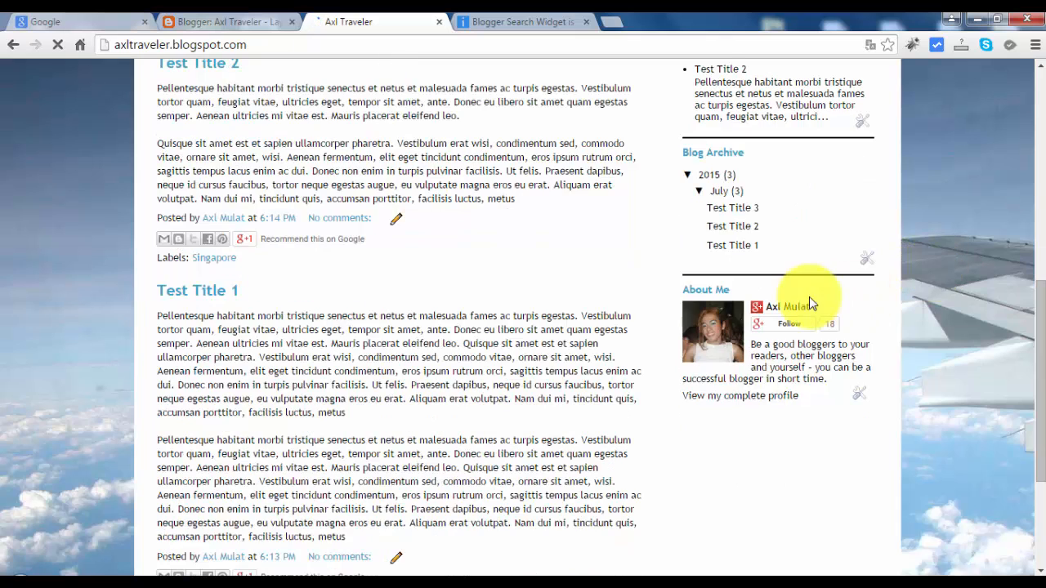
mouse_move(907, 294)
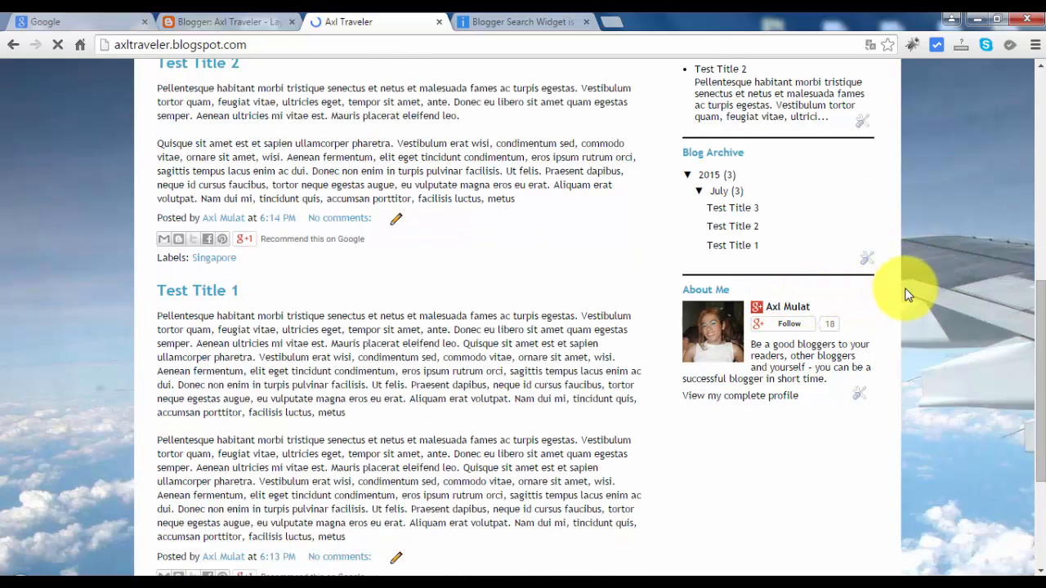
mouse_move(961, 271)
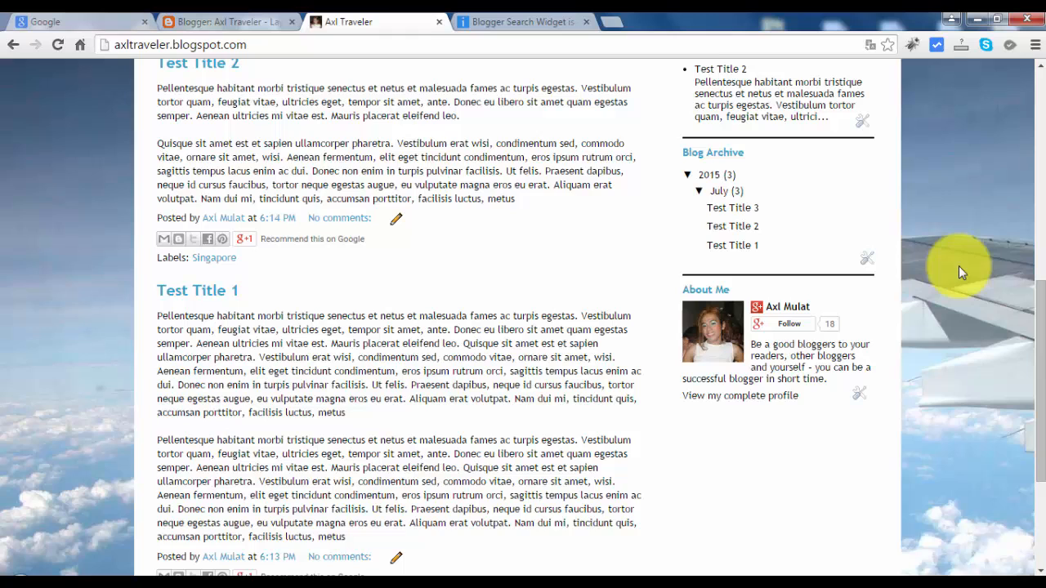